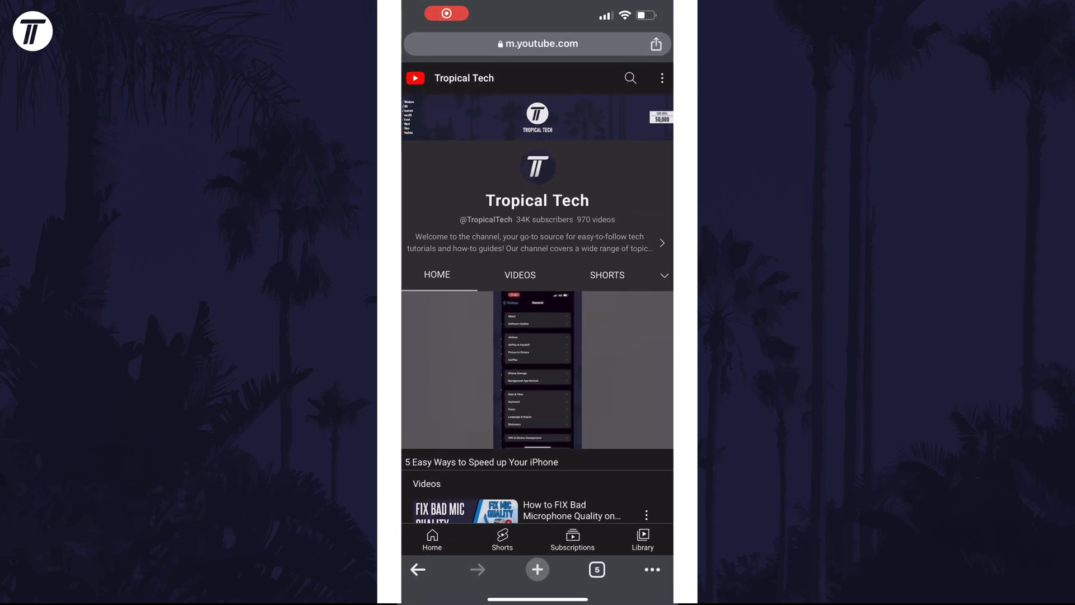
Reach the Password Manager from the ••• menu, showing saved entries like amazon.co.uk.
{"action": "left_click", "coordinate": [650, 570]}
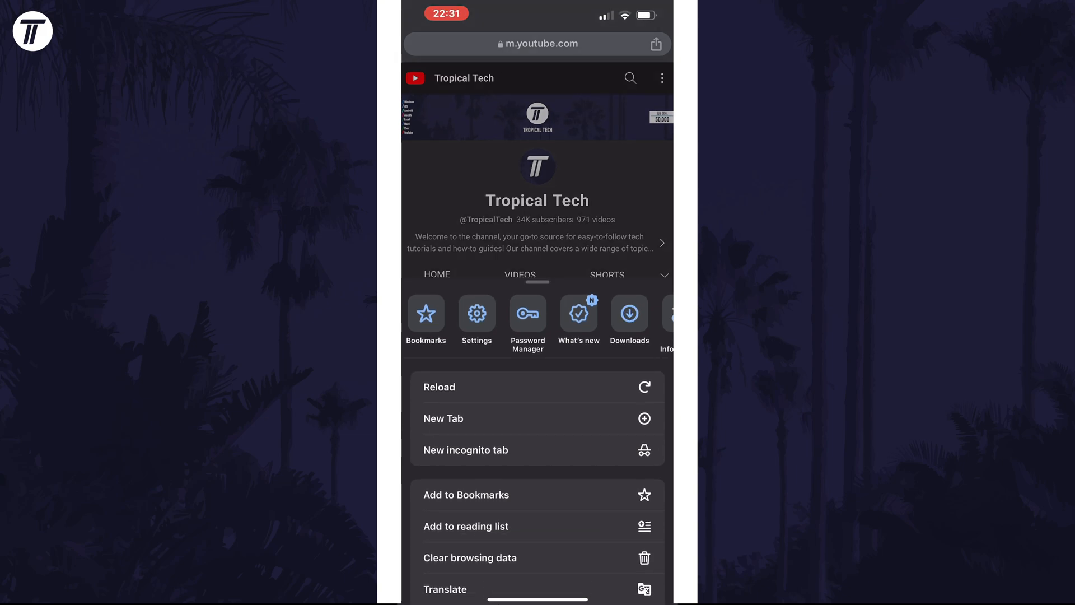
{"action": "left_click", "coordinate": [528, 313]}
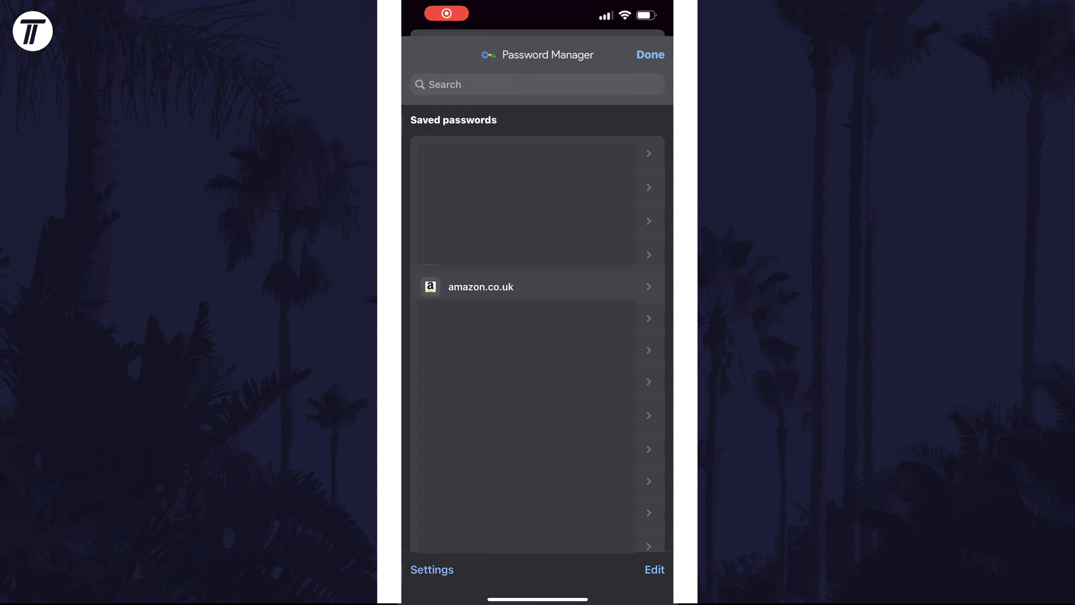
{"action": "left_click", "coordinate": [480, 286]}
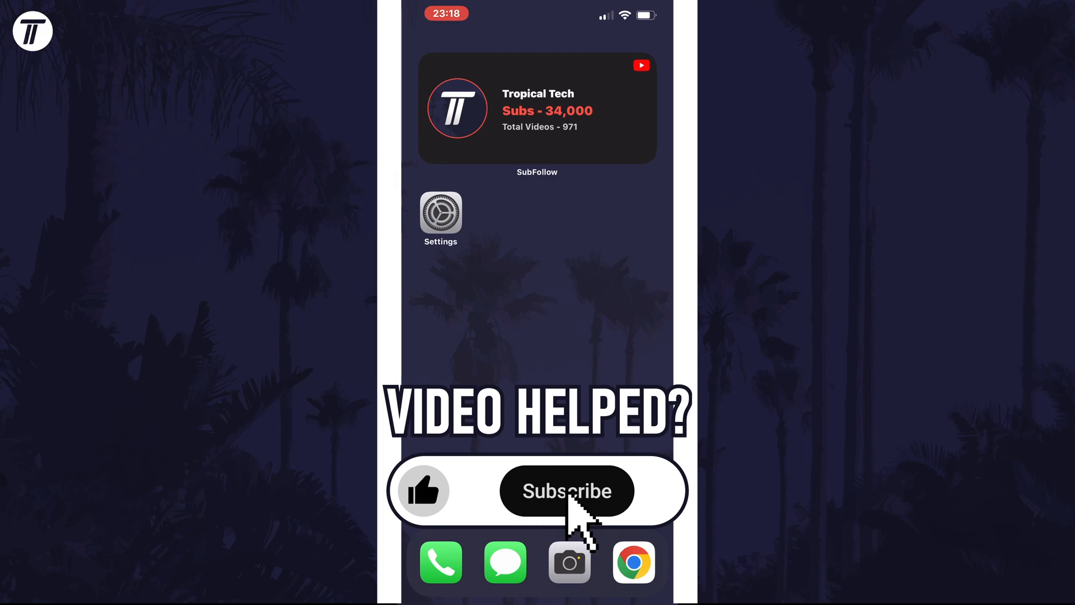
{"action": "left_click", "coordinate": [566, 491]}
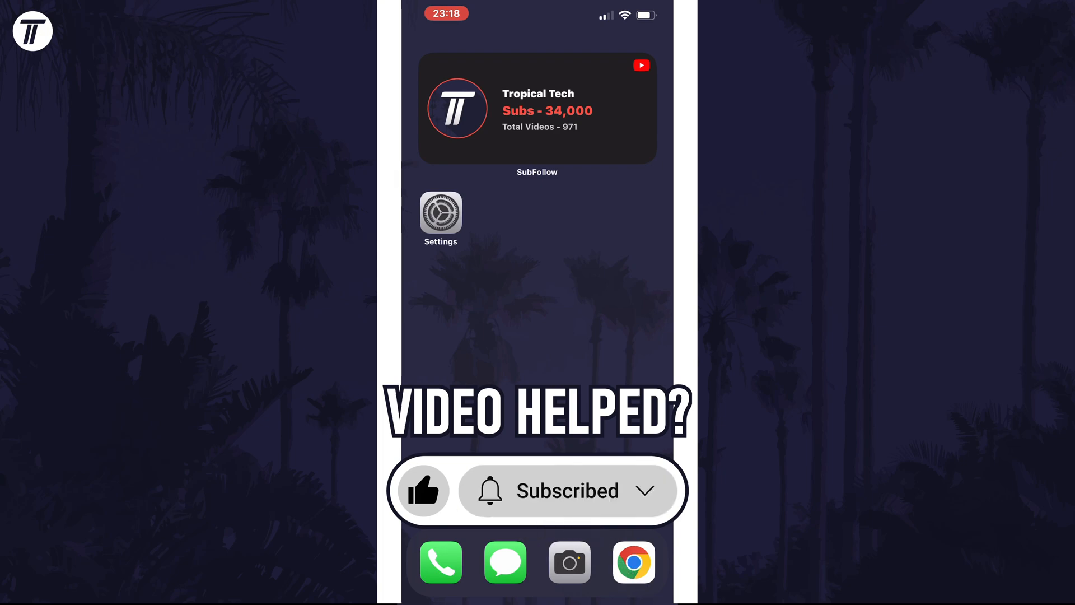